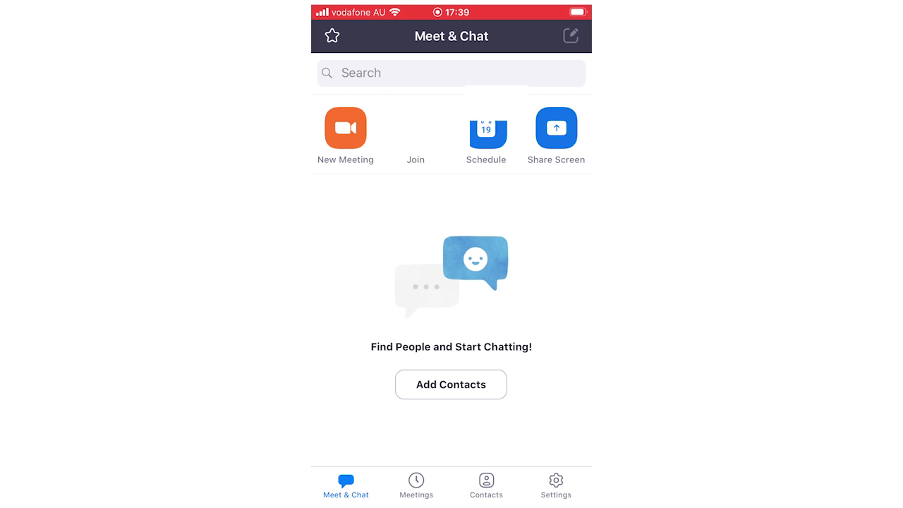
Go to Zoom's Settings tab showing the How Cow profile and categories
{"action": "left_click", "coordinate": [554, 483]}
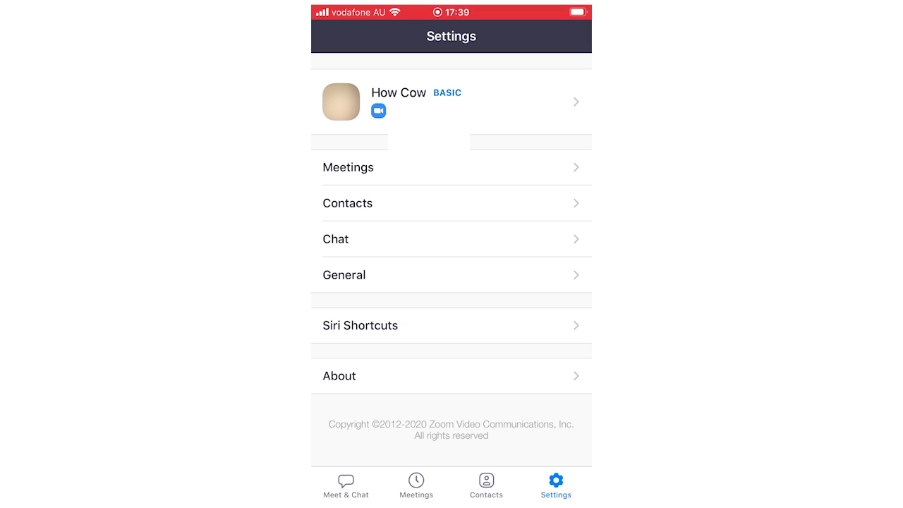
Open the How Cow profile and its Display Name editor
{"action": "left_click", "coordinate": [451, 99]}
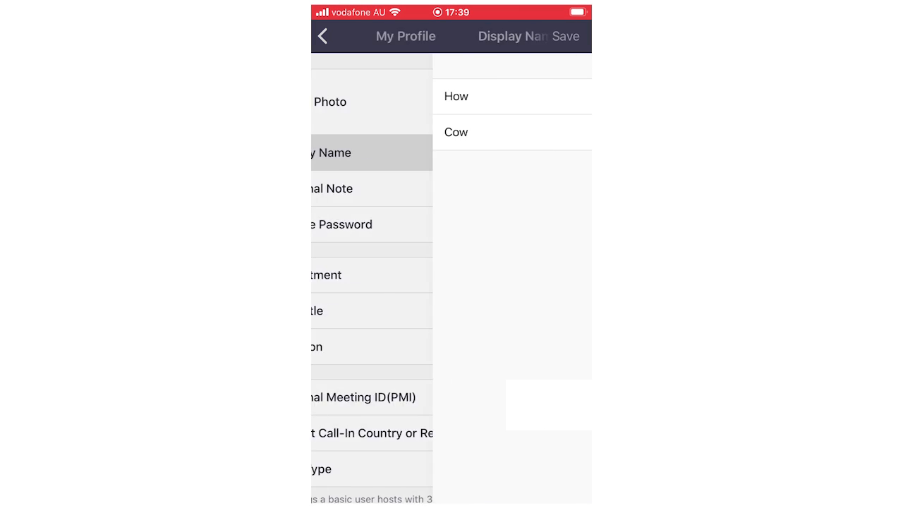
{"action": "left_click", "coordinate": [455, 96]}
{"action": "type", "text": "Last"}
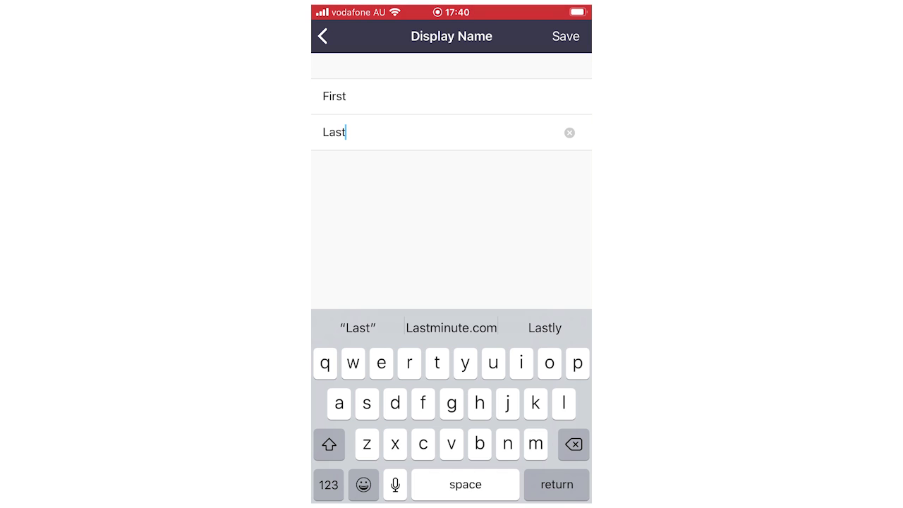
Save the display name as 'First Last' and return to Meet & Chat
{"action": "left_click", "coordinate": [562, 36]}
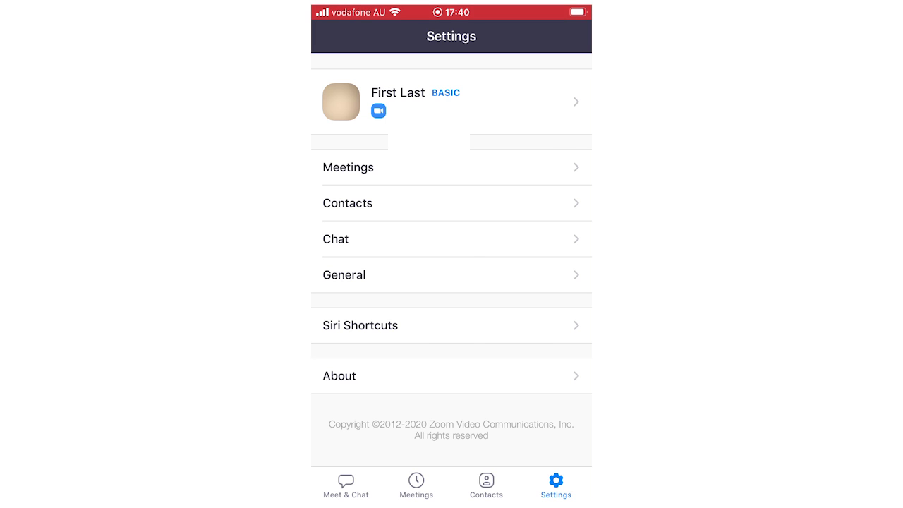
{"action": "left_click", "coordinate": [346, 497]}
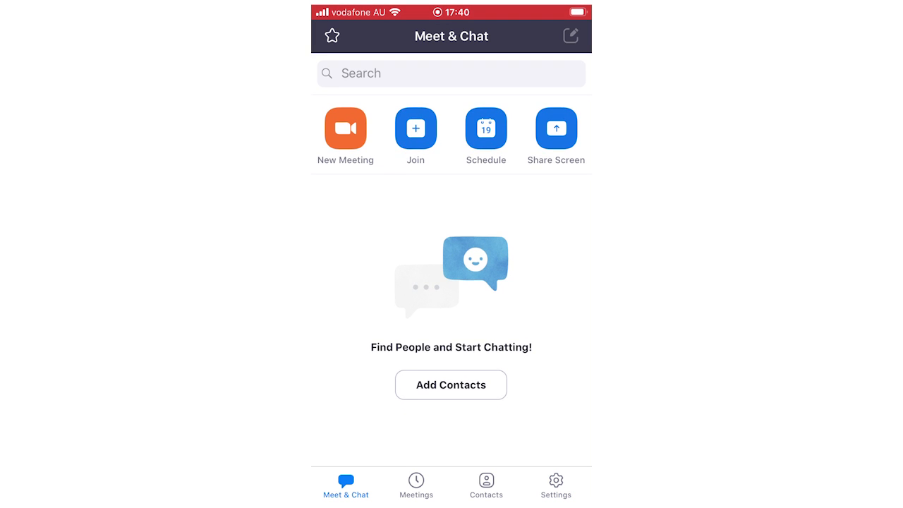